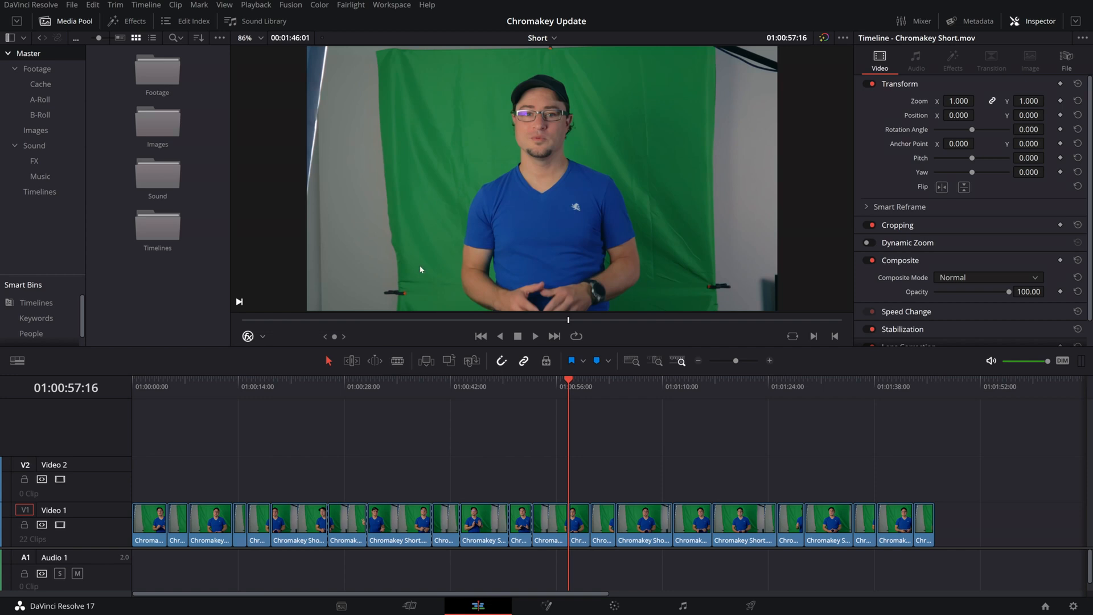
pyautogui.moveTo(793, 91)
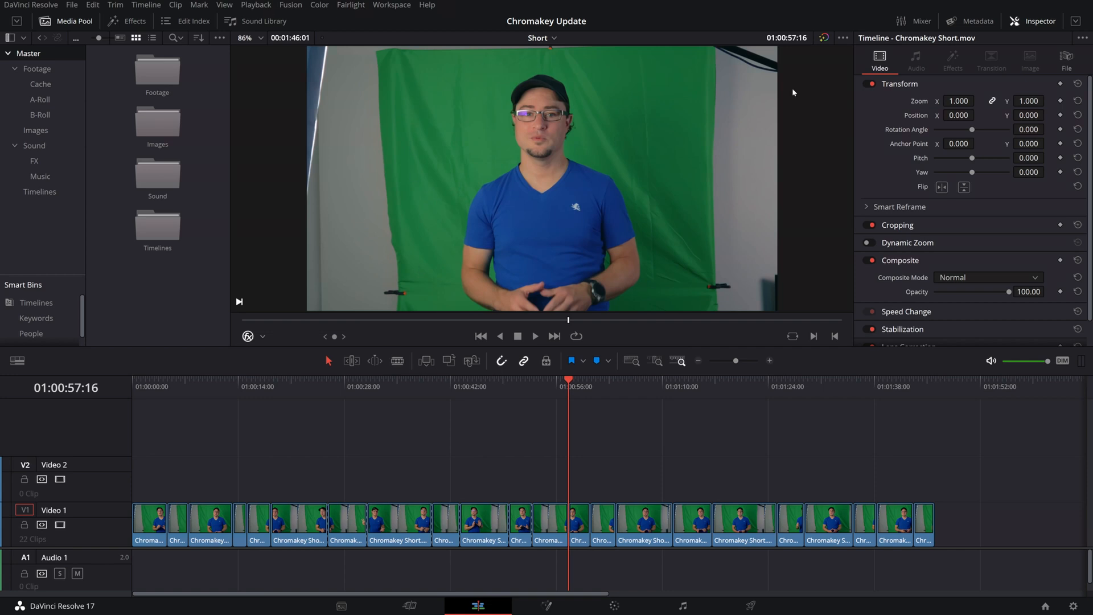
# - Move all 22 Chromakey Short clips from Video 1 up onto Video 2
pyautogui.click(481, 336)
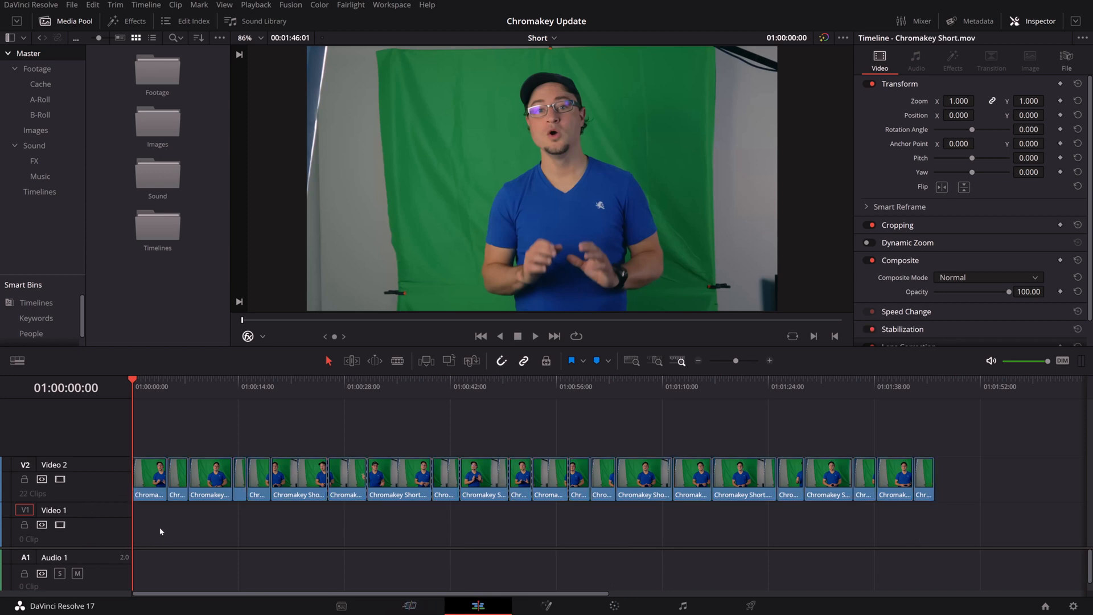
# - Lay beach photo 20190328_154247.jpg from the Images bin onto Video 1 beneath the clips
pyautogui.click(34, 130)
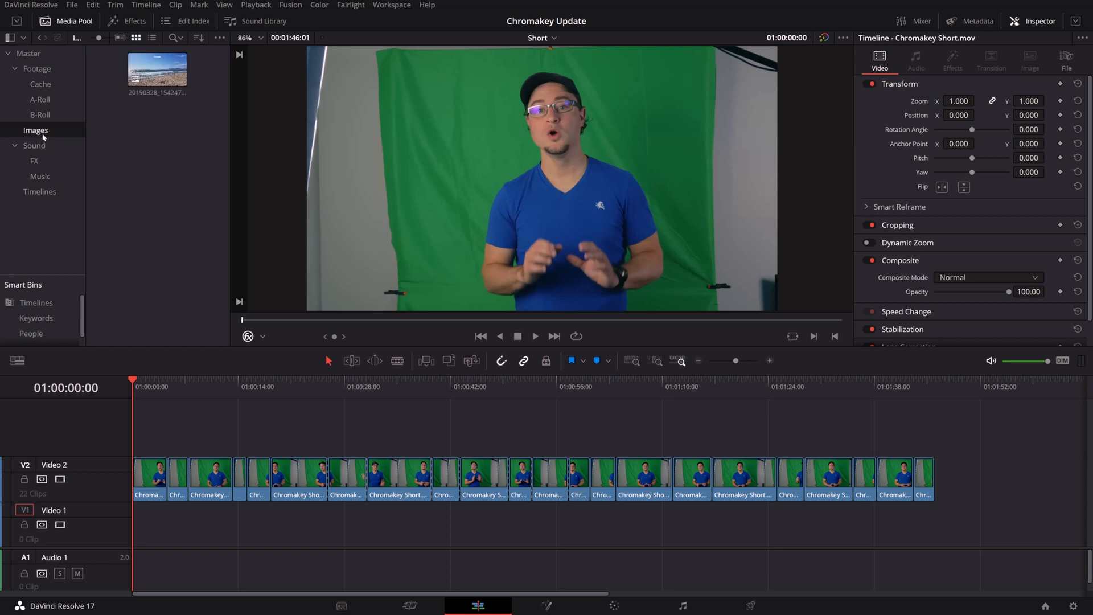
pyautogui.click(156, 69)
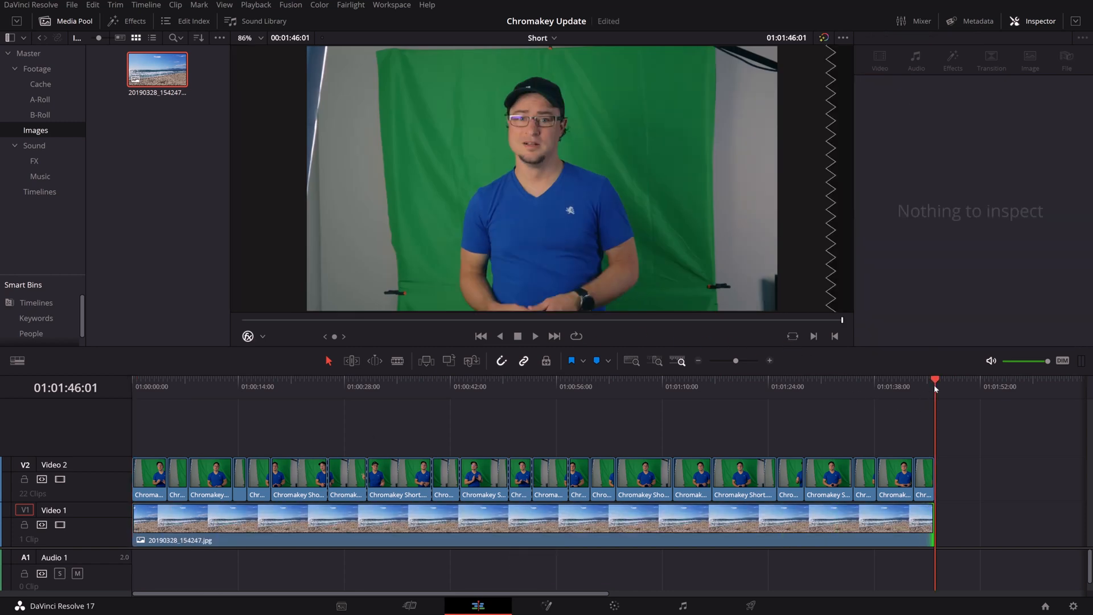
pyautogui.click(126, 21)
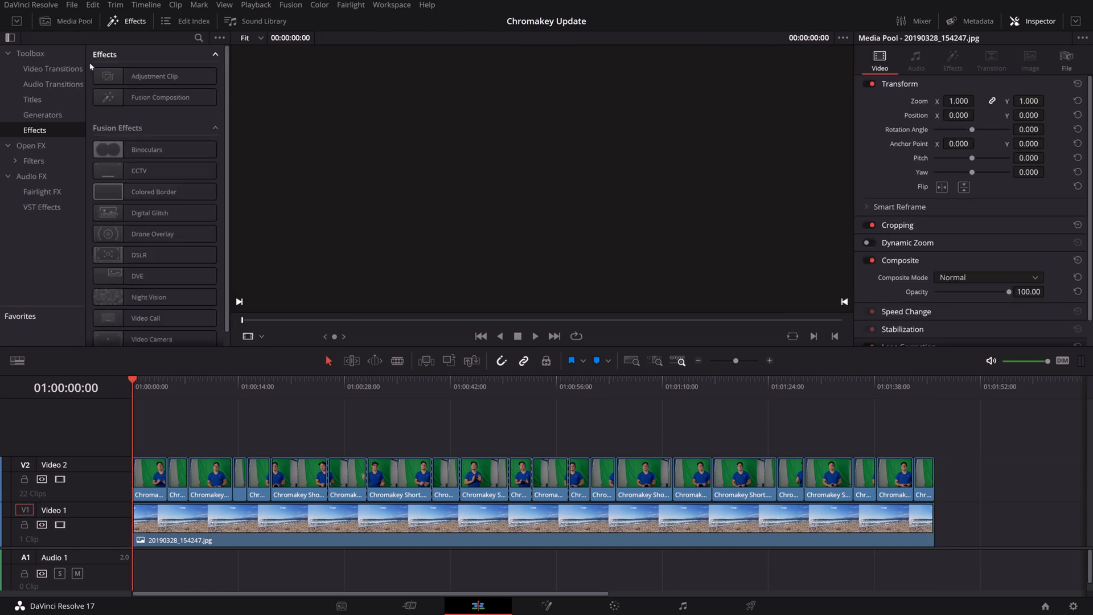
# - Drop the 3D Keyer from the Open FX filters onto the first Video 2 clip
pyautogui.click(33, 162)
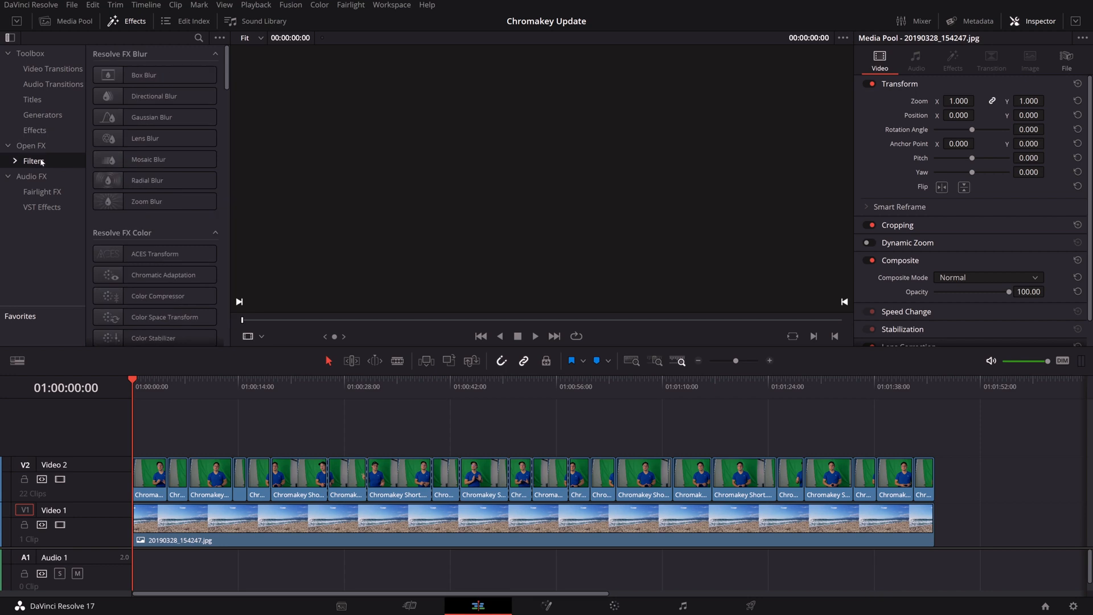
pyautogui.scroll(-3)
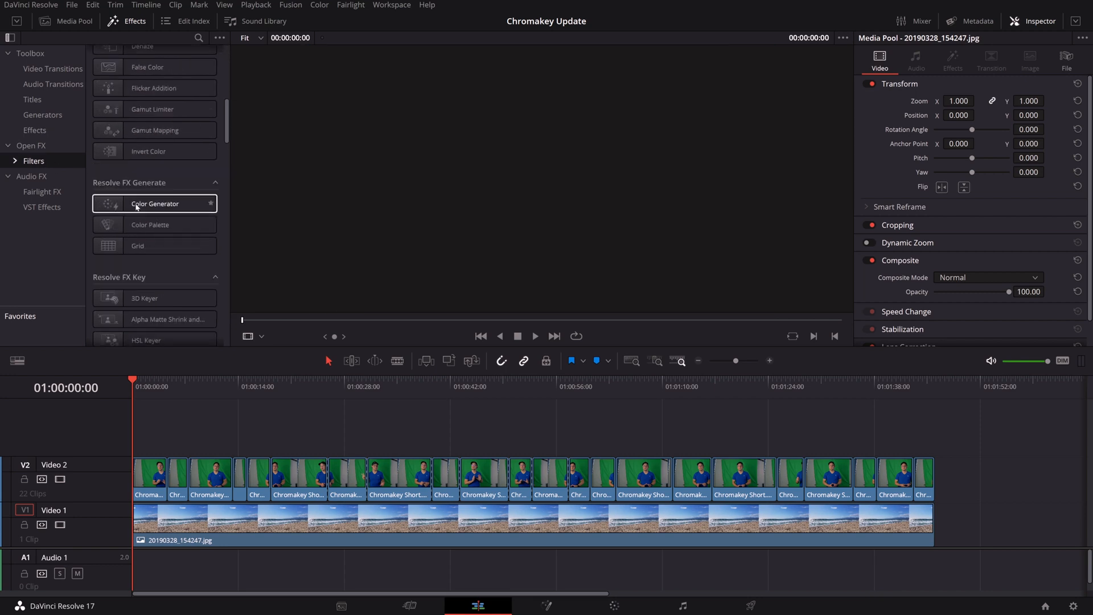
pyautogui.moveTo(160, 260)
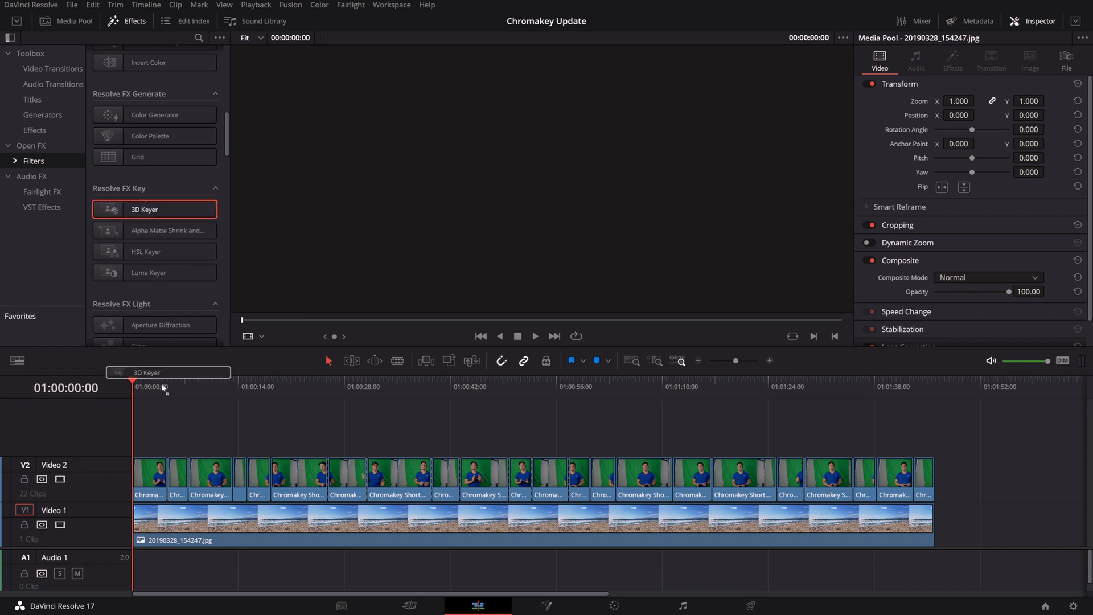
pyautogui.click(149, 480)
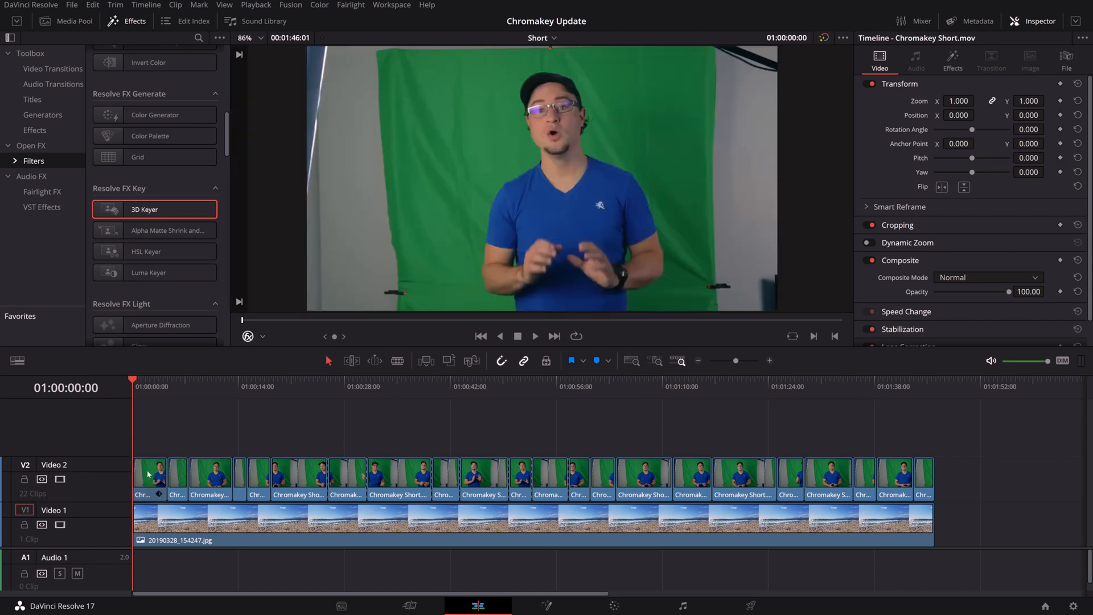
# - Draw a 3D Keyer stroke across the green backdrop with the overlay enabled, and disable the beach photo
pyautogui.click(953, 61)
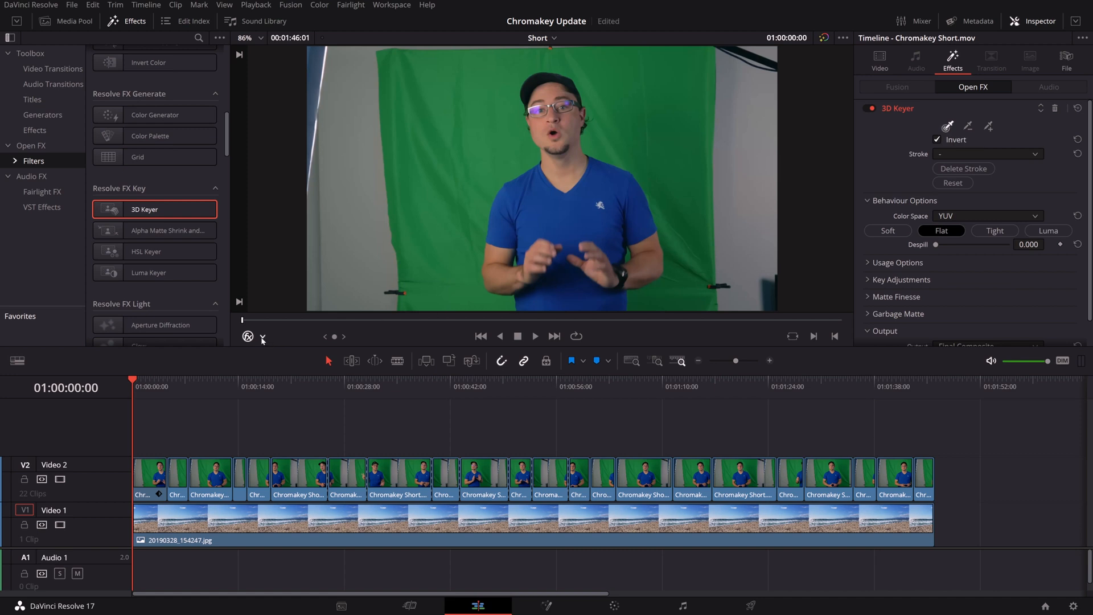
pyautogui.click(262, 337)
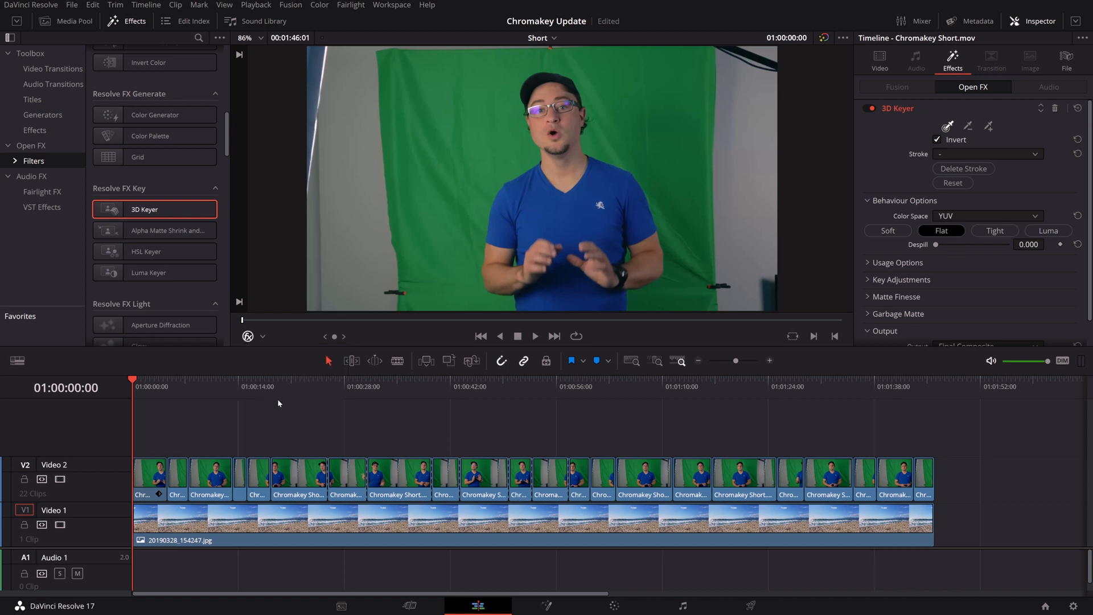
pyautogui.moveTo(245, 334)
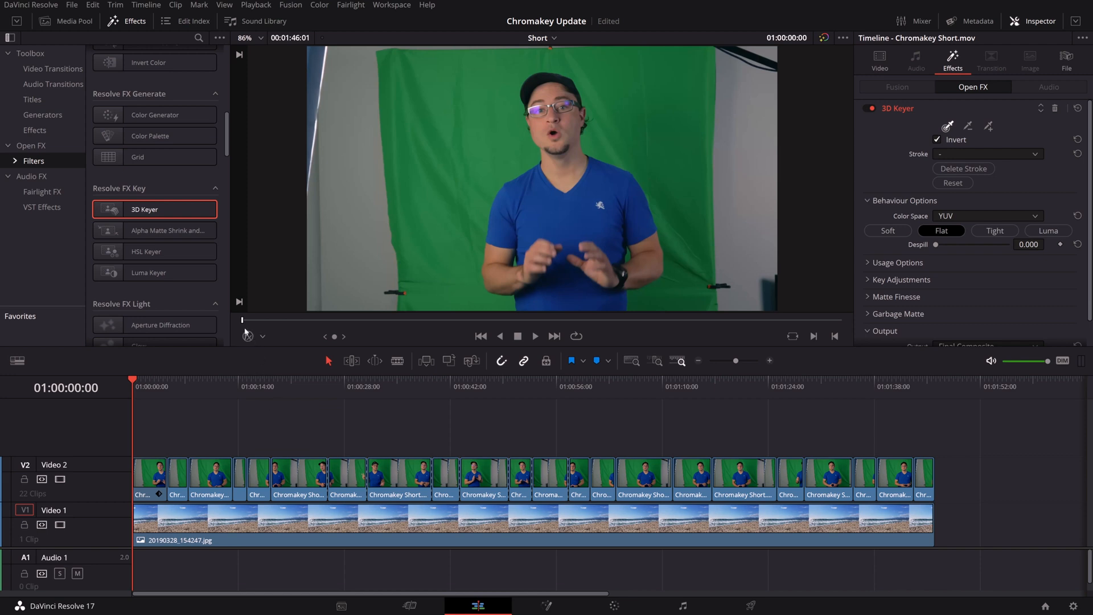
pyautogui.click(262, 337)
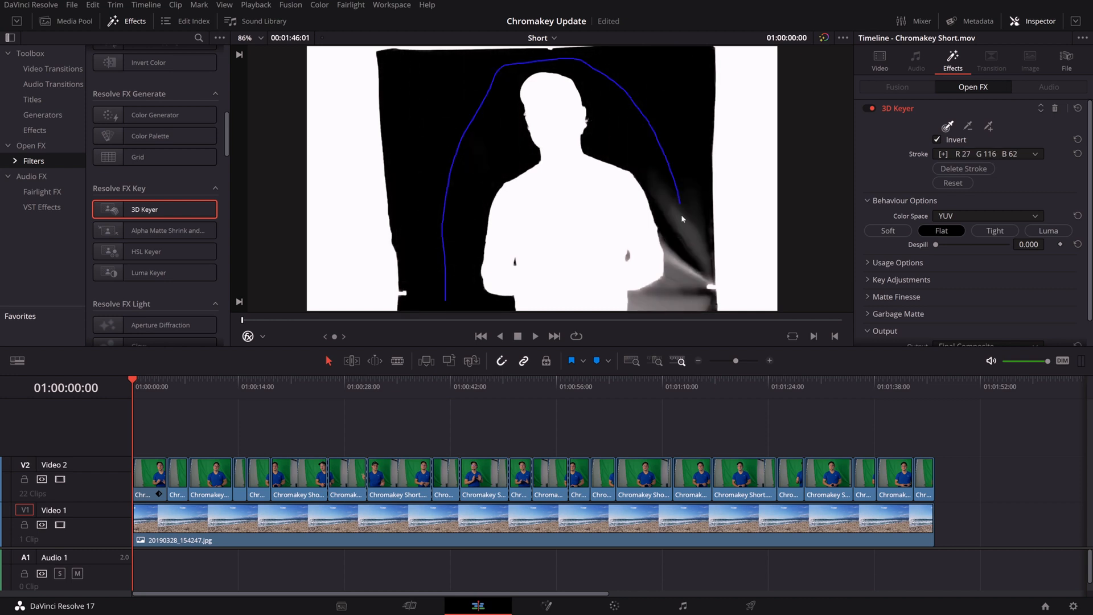
pyautogui.click(328, 521)
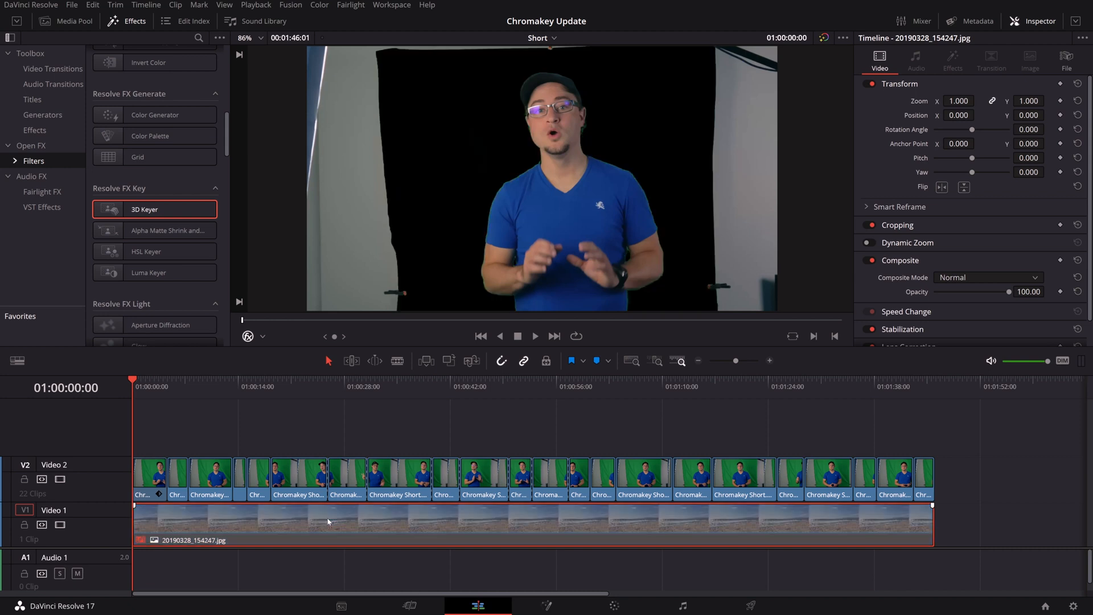
pyautogui.moveTo(668, 288)
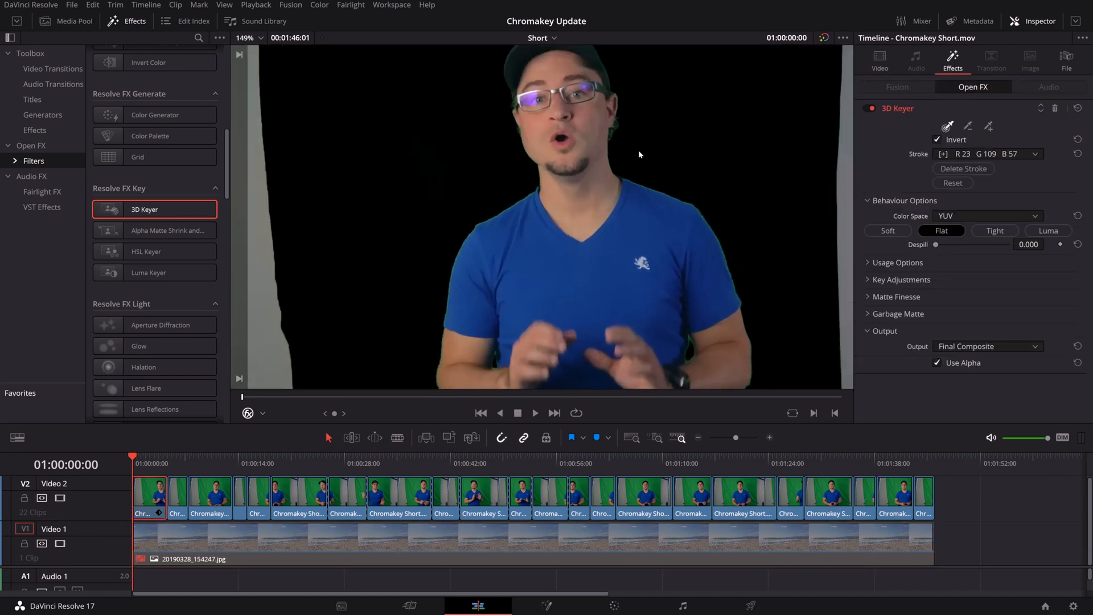
pyautogui.moveTo(721, 237)
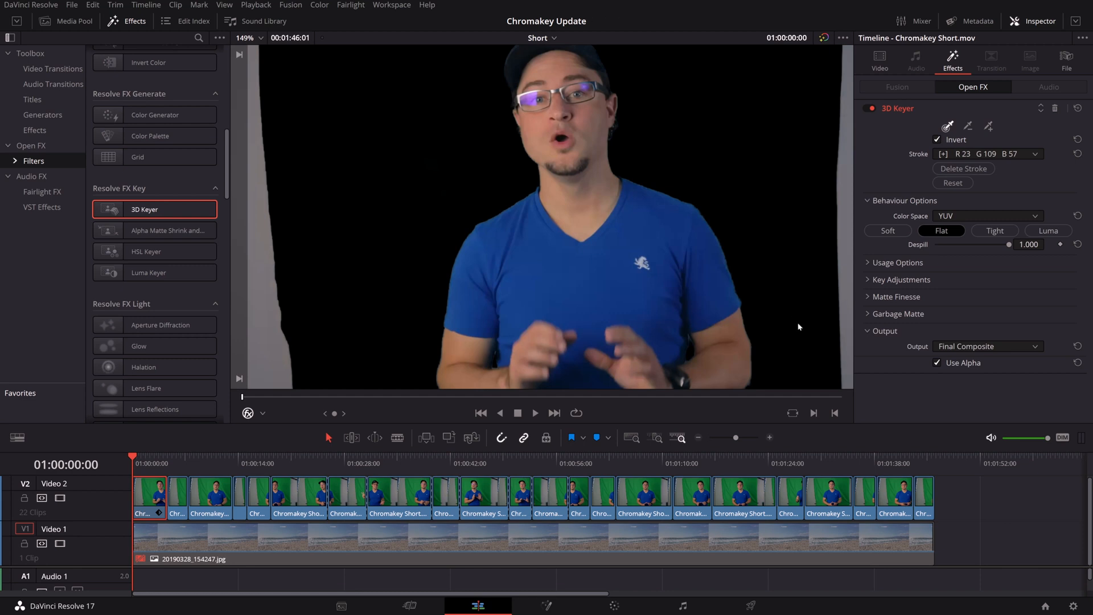
# - Set the 3D Keyer Despill to 1.000 and expand Key Adjustments
pyautogui.click(904, 280)
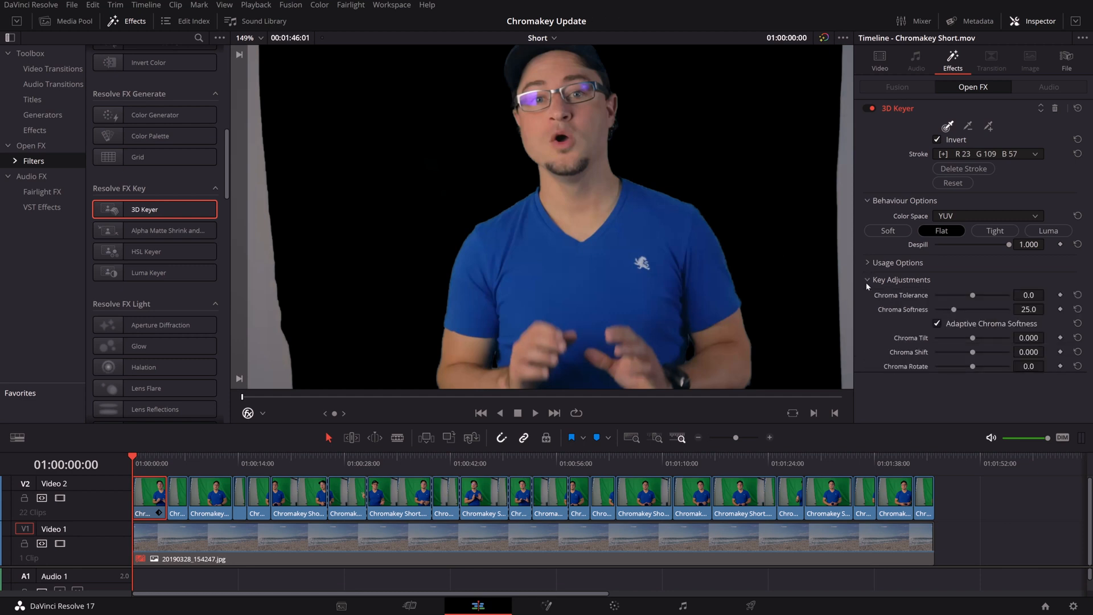
pyautogui.scroll(-3)
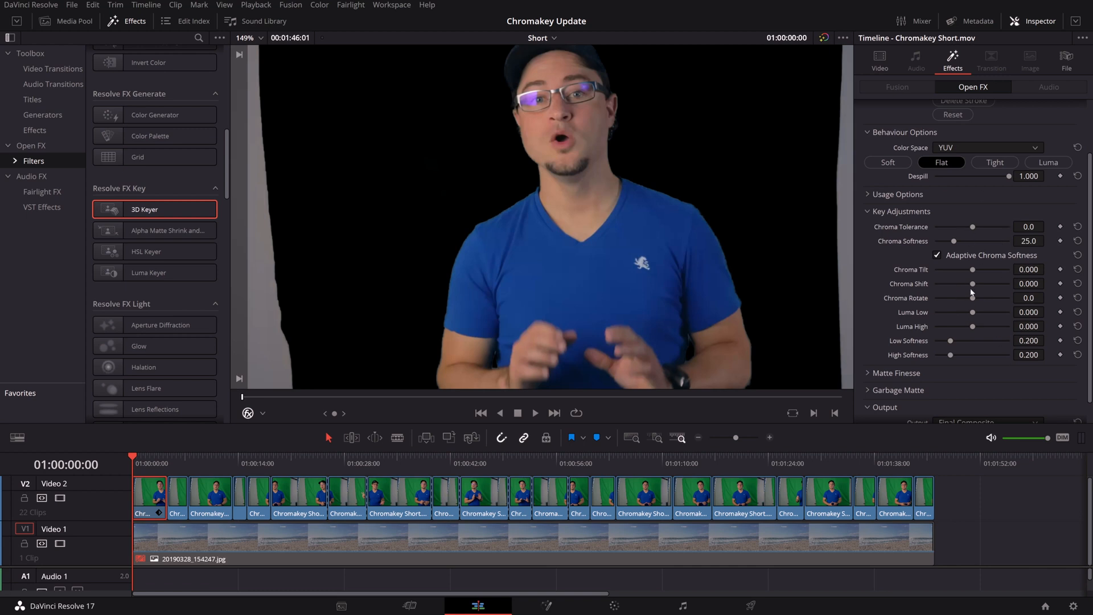
pyautogui.moveTo(881, 270)
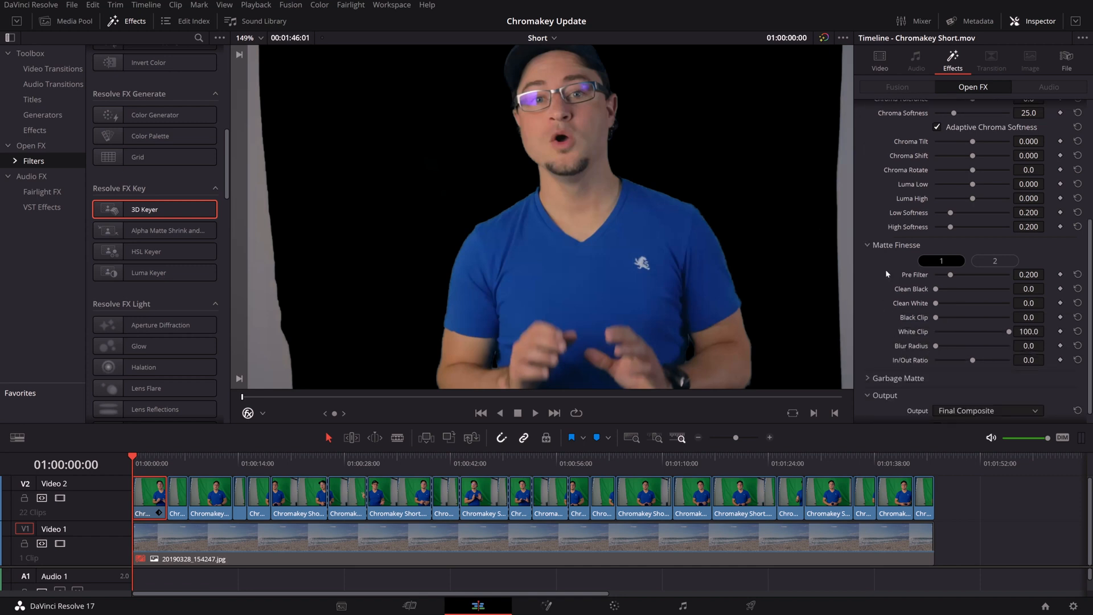
pyautogui.moveTo(979, 316)
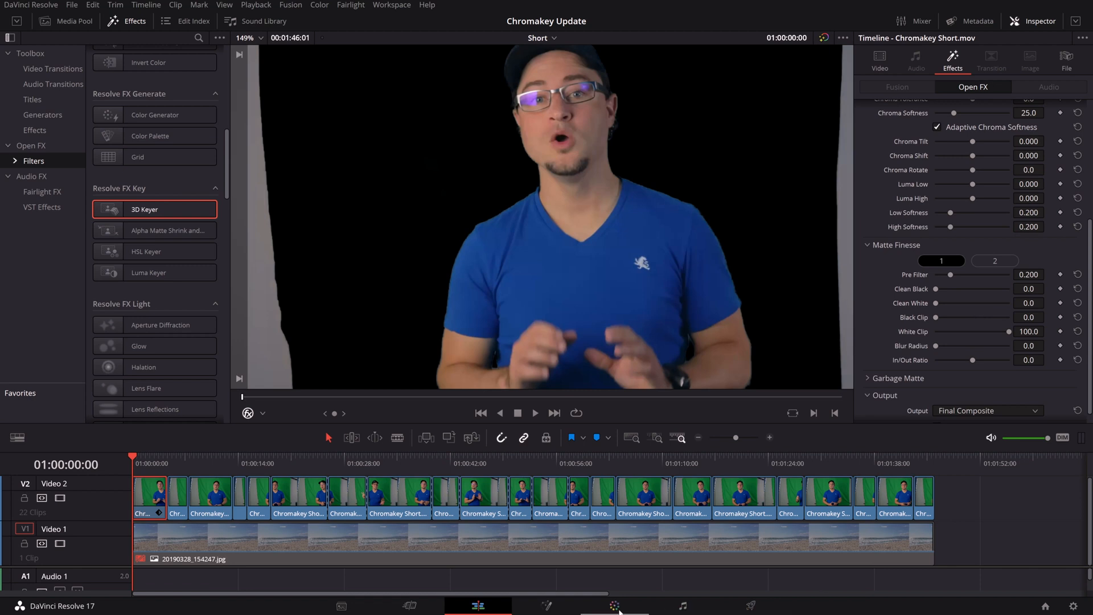
# - Re-enable the Video 1 beach photo behind the keyed presenter
pyautogui.click(612, 605)
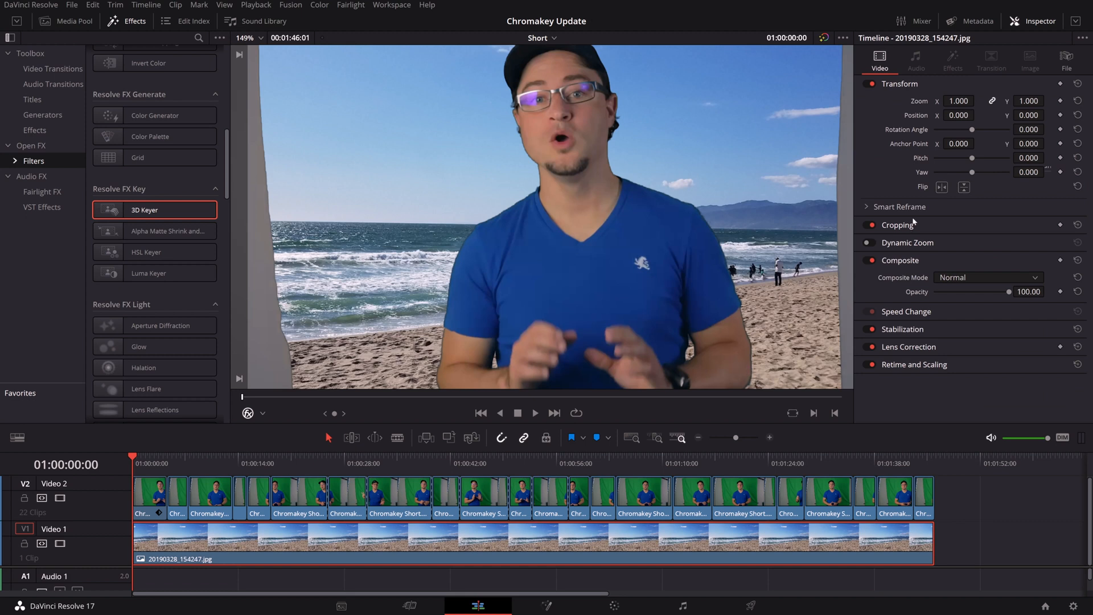
pyautogui.moveTo(679, 149)
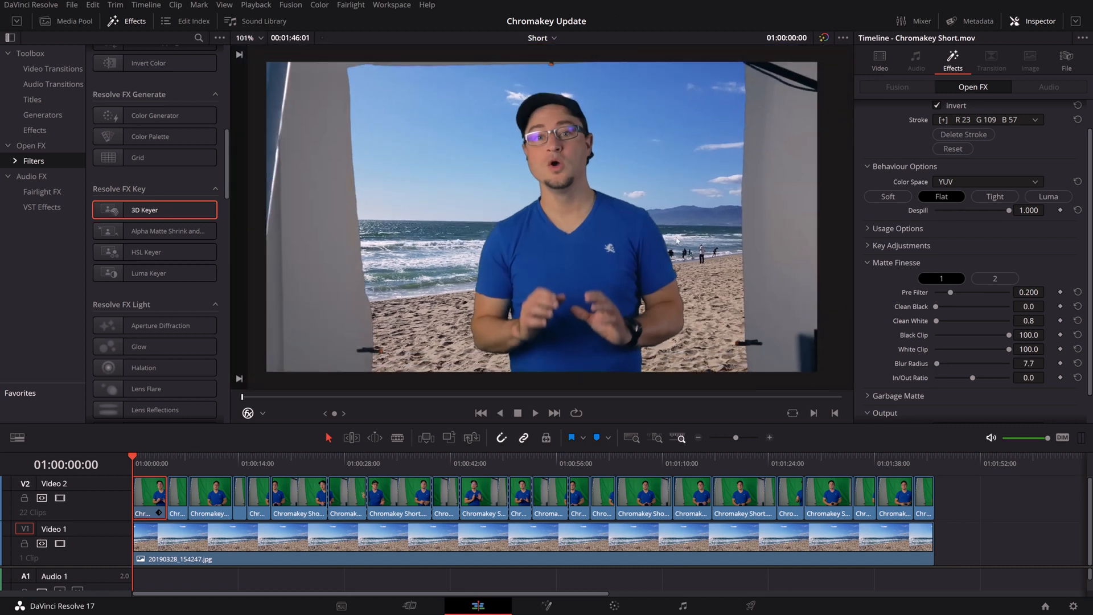
pyautogui.moveTo(895, 297)
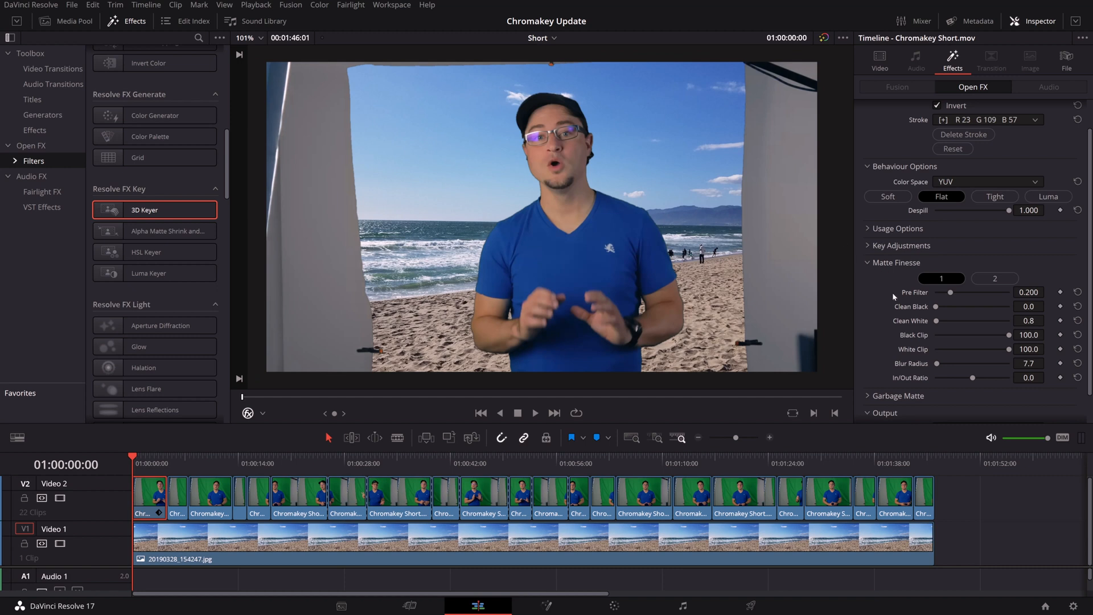
pyautogui.moveTo(973, 384)
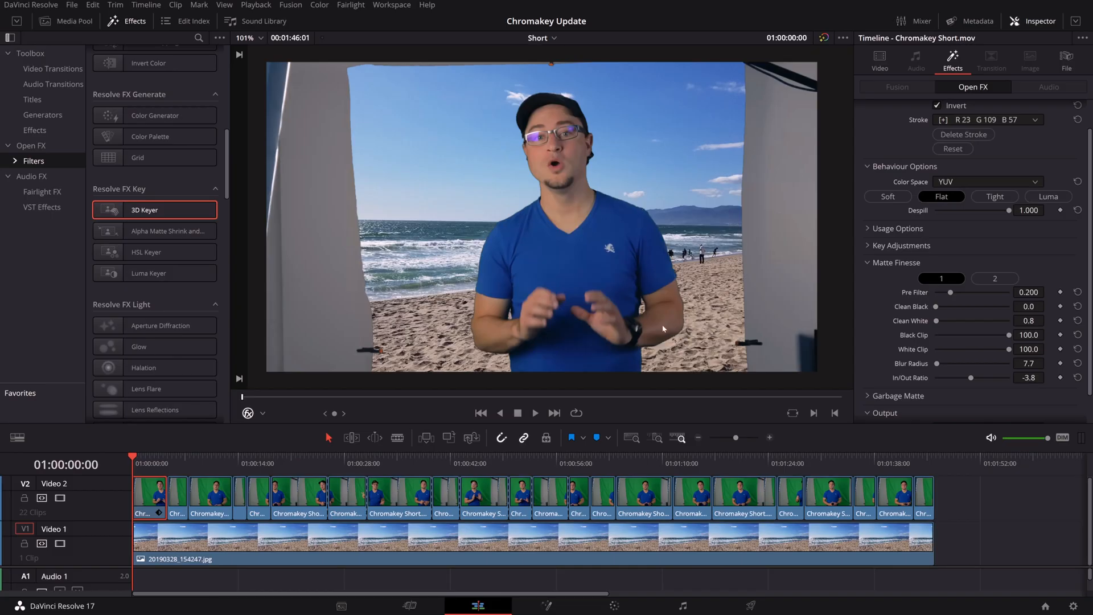
pyautogui.moveTo(639, 217)
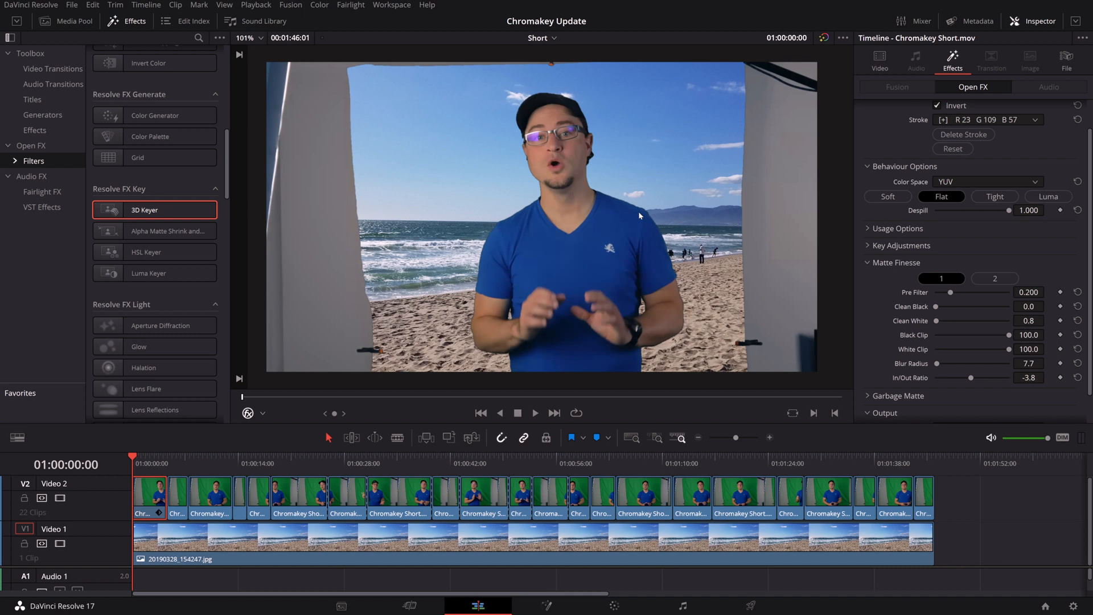
pyautogui.moveTo(529, 263)
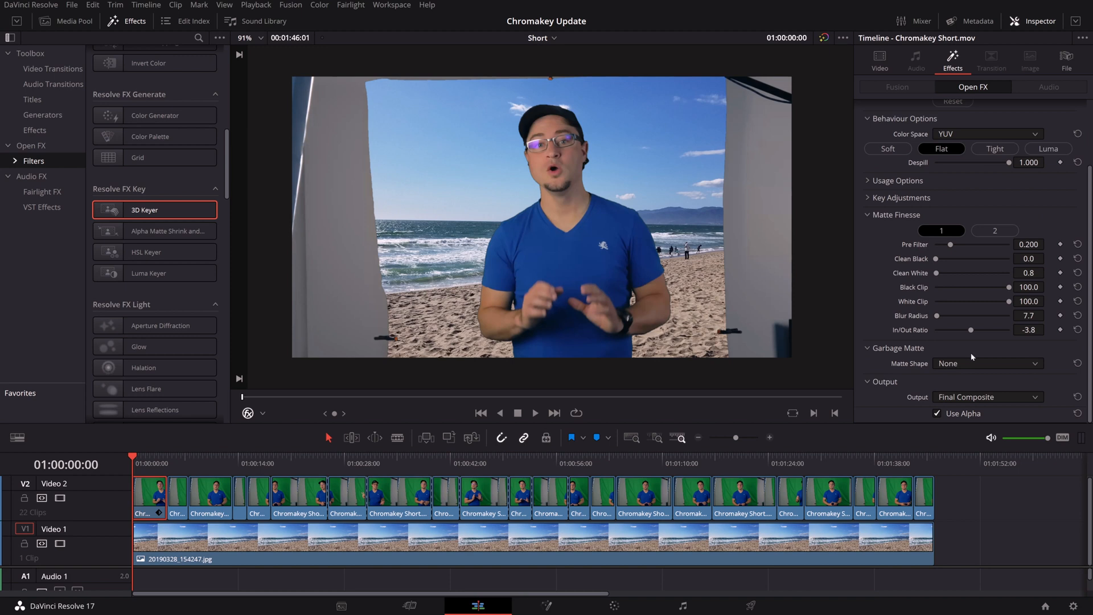
# - Give the 3D Keyer a Rectangle garbage matte, inverted to hide the studio walls
pyautogui.click(987, 364)
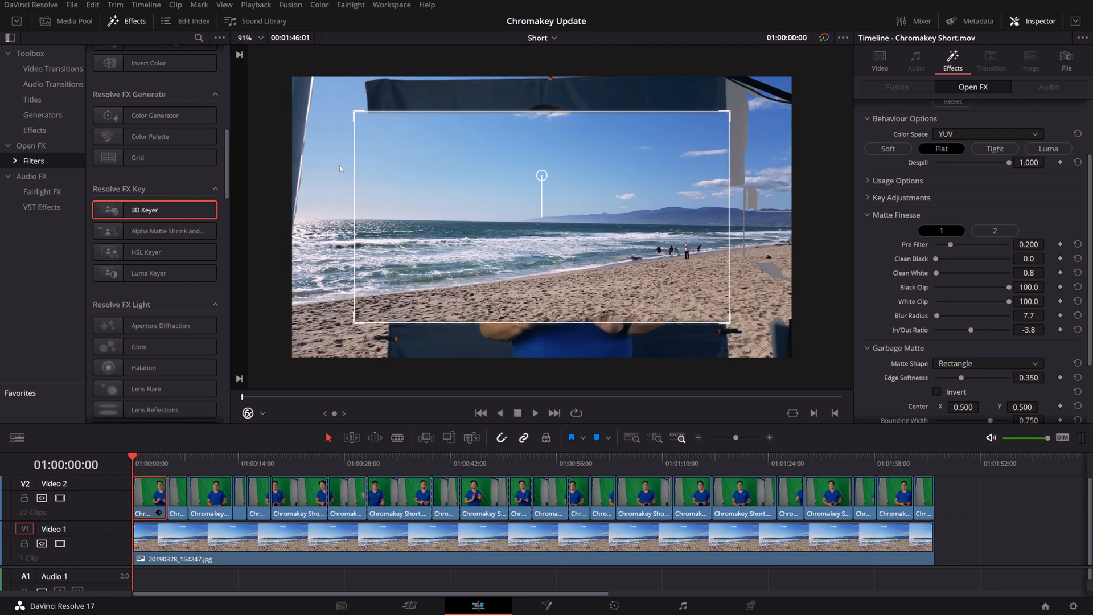
pyautogui.click(987, 363)
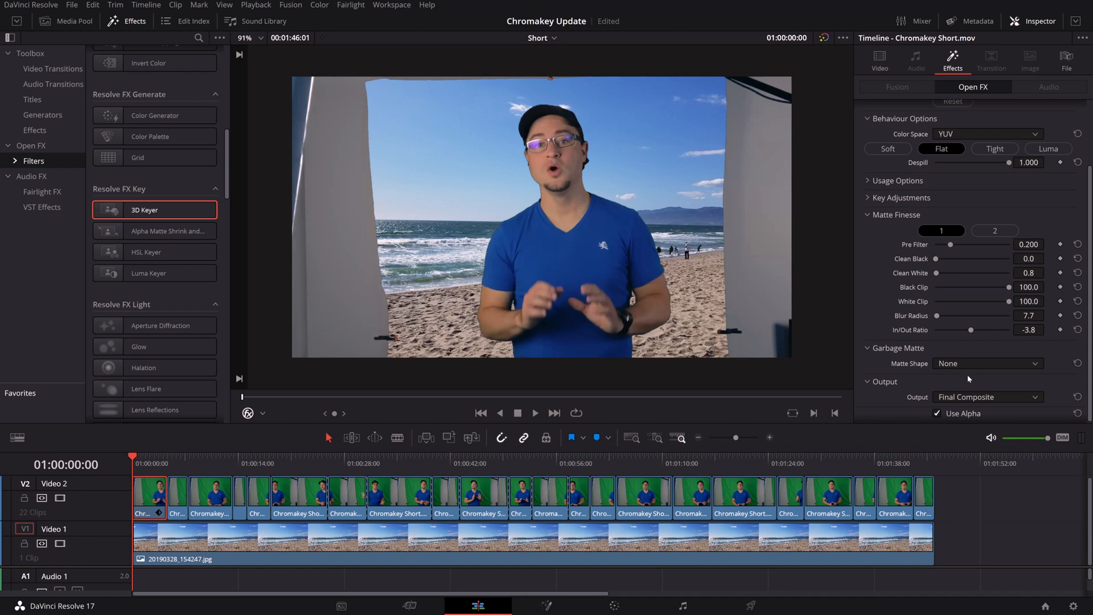
pyautogui.click(987, 364)
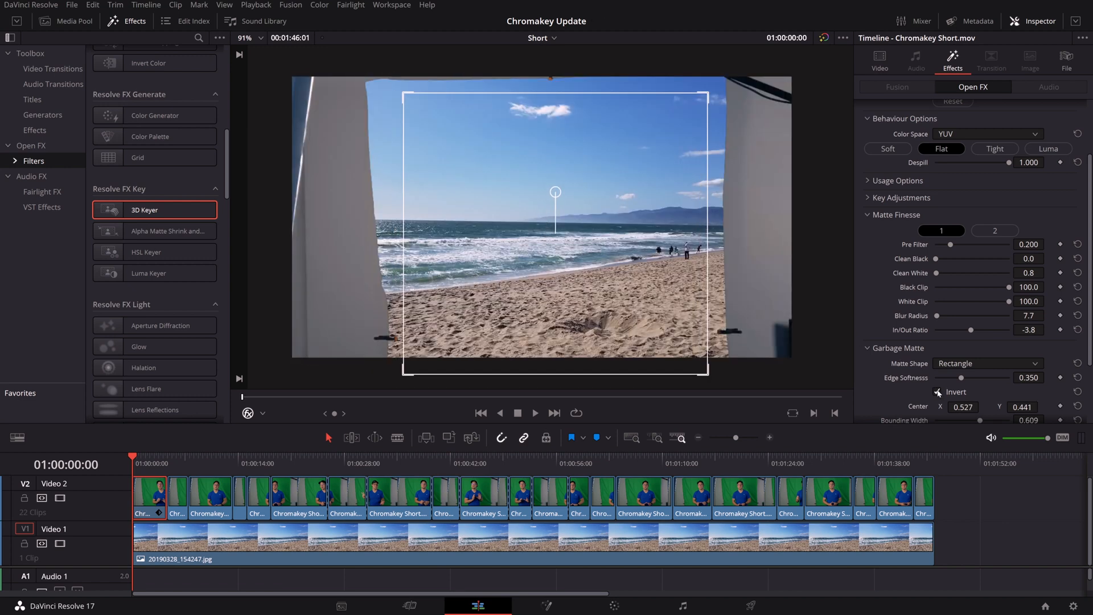
pyautogui.click(939, 391)
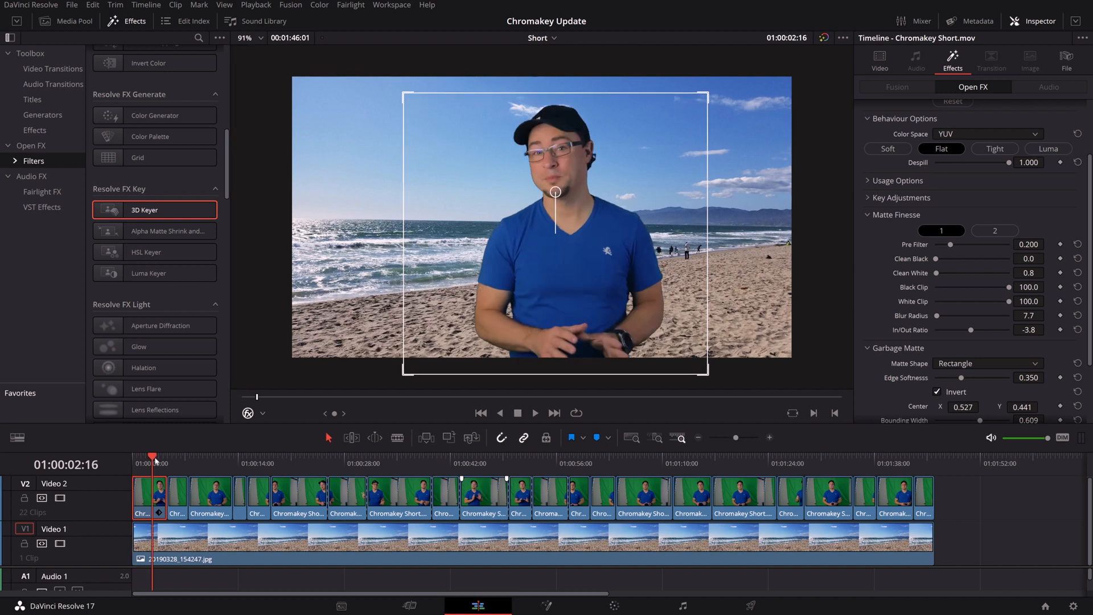
pyautogui.click(188, 456)
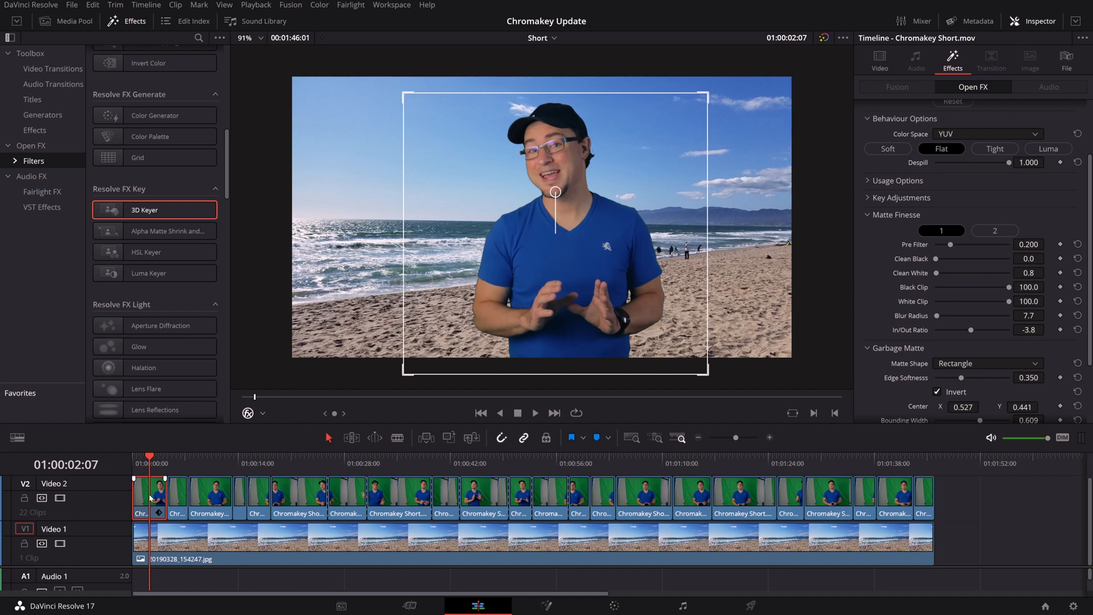
# - Paste the first clip's 3D Keyer plugin onto the other 21 clips and spot-check later clips
pyautogui.press('ctrl+c')
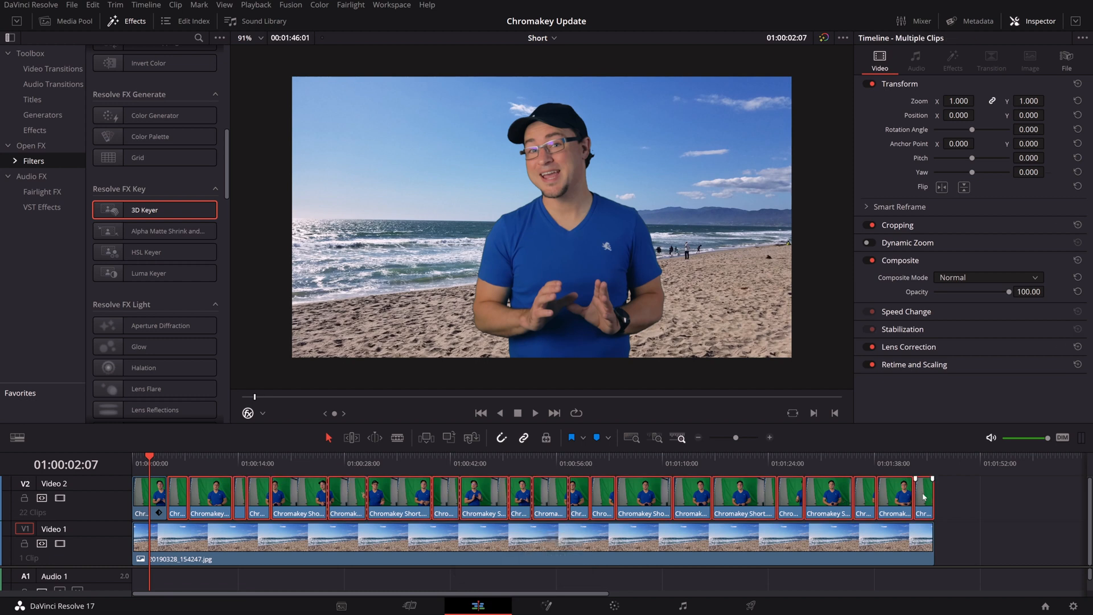
pyautogui.press('Alt+v')
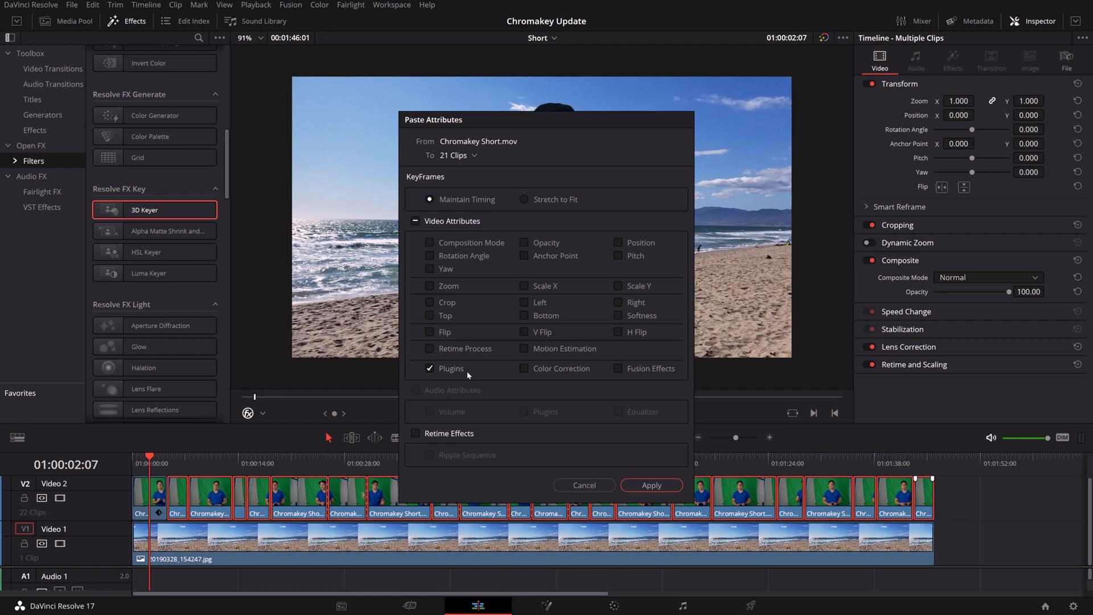
pyautogui.click(651, 484)
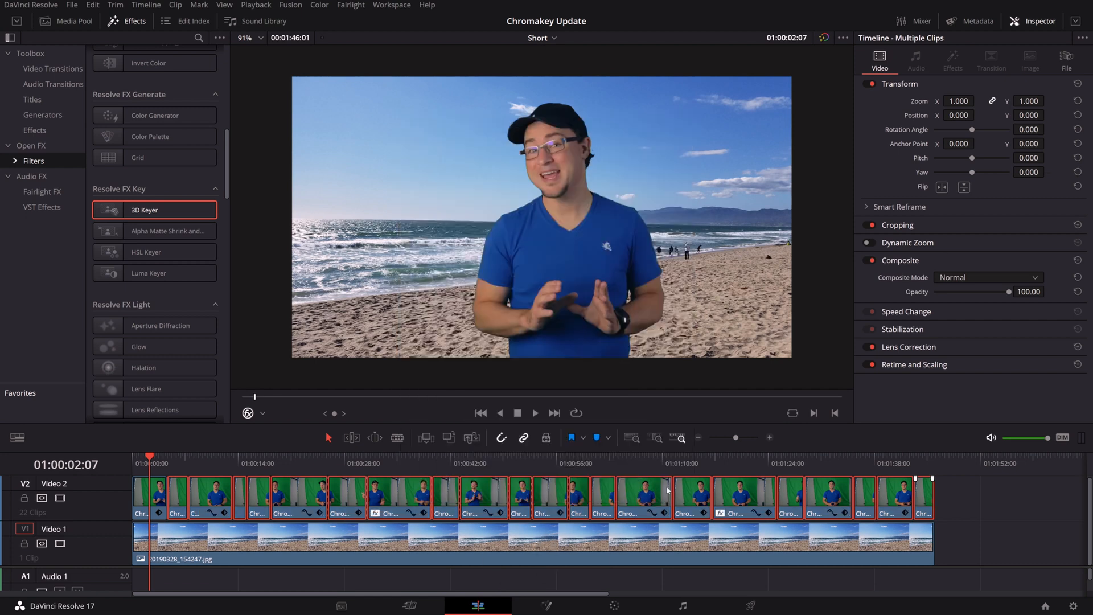
pyautogui.click(385, 456)
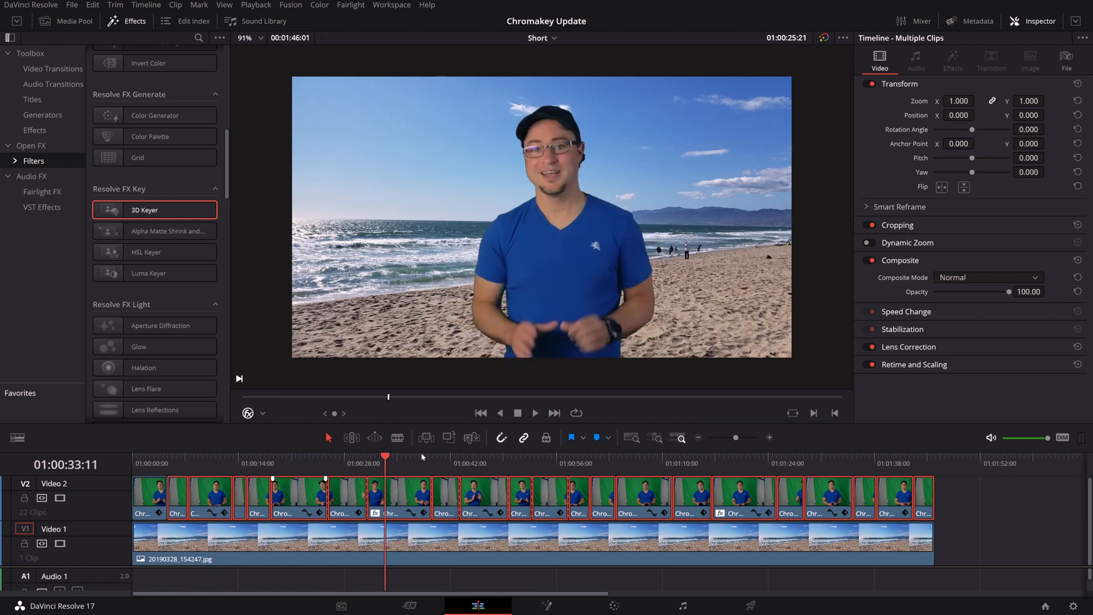
pyautogui.click(808, 463)
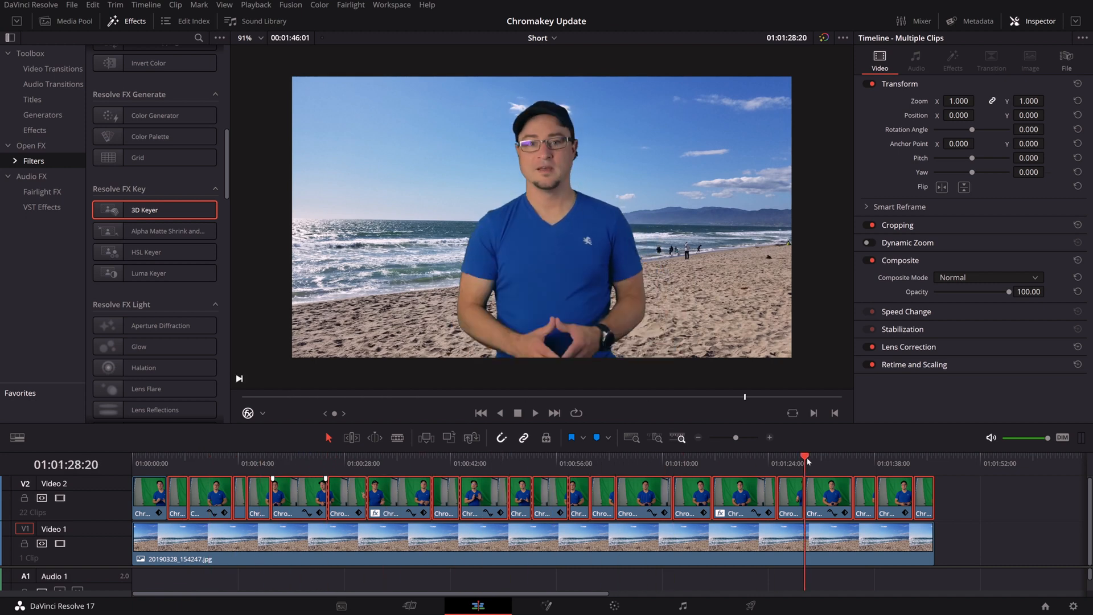
pyautogui.moveTo(781, 451)
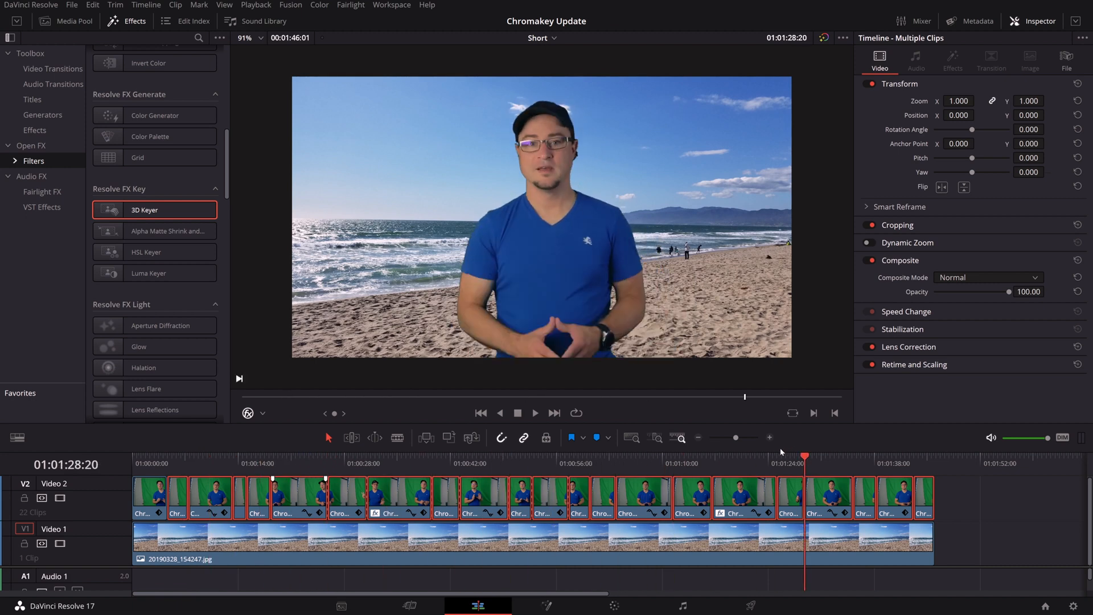